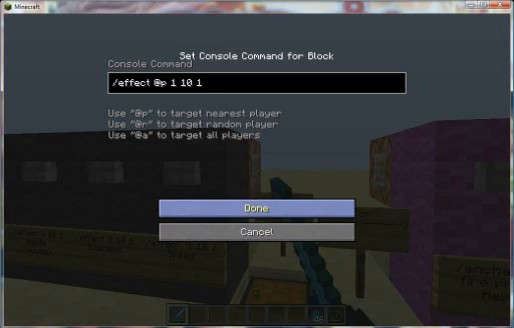
pyautogui.moveTo(258, 255)
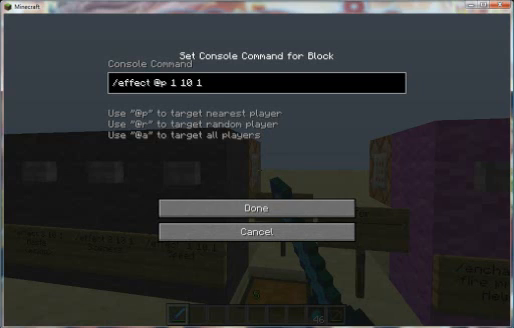
# Save the Speed command block with '/effect @p 1 10 1'.
pyautogui.click(256, 207)
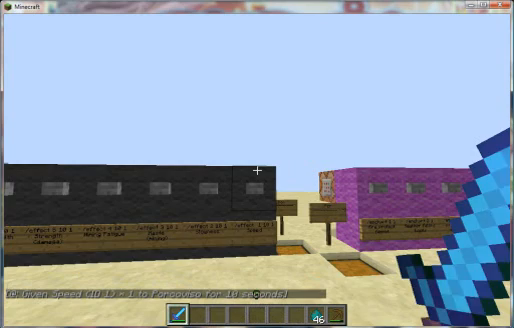
pyautogui.moveTo(257, 164)
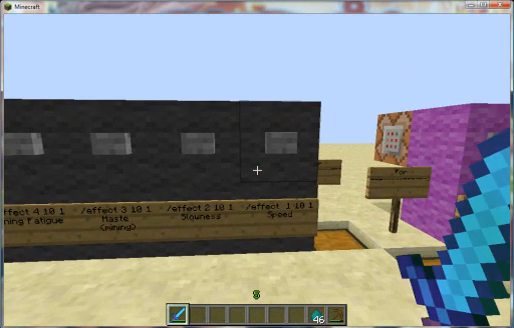
pyautogui.moveTo(257, 164)
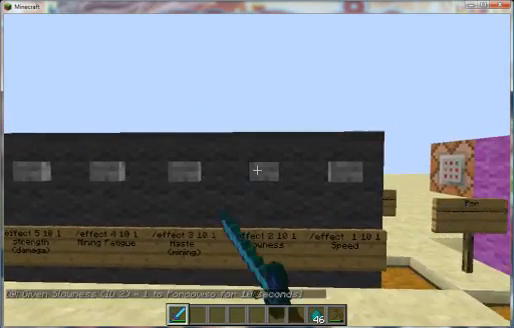
# Check the Slowness timer in the inventory, then break a sand block.
pyautogui.press('e')
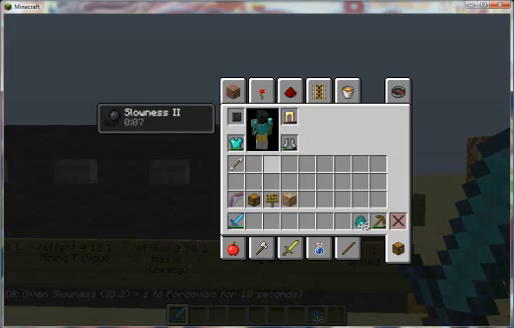
pyautogui.press('Escape')
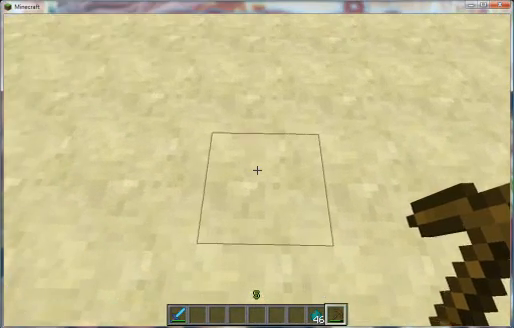
pyautogui.click(257, 164)
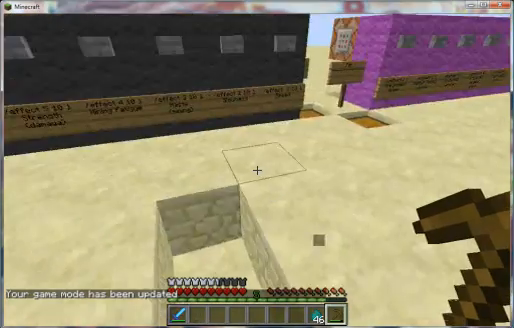
pyautogui.moveTo(257, 164)
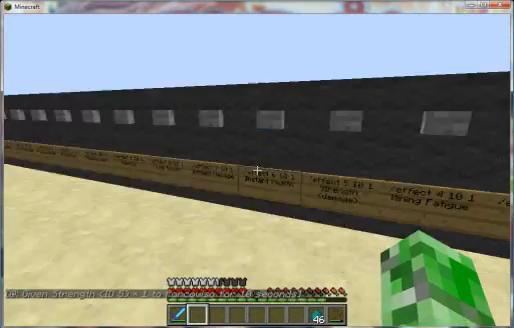
pyautogui.moveTo(257, 164)
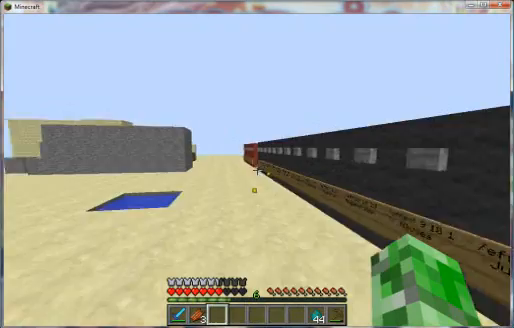
pyautogui.moveTo(257, 164)
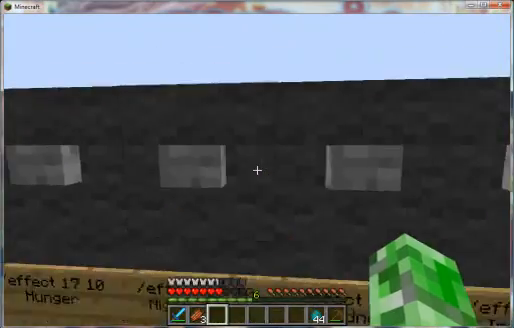
pyautogui.moveTo(257, 170)
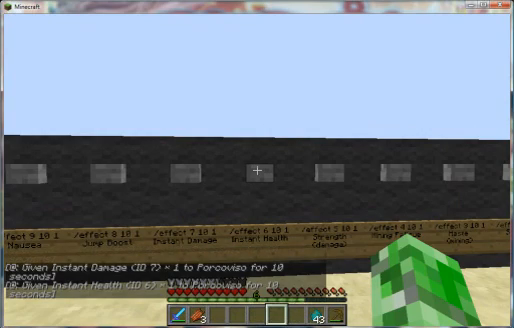
pyautogui.moveTo(257, 164)
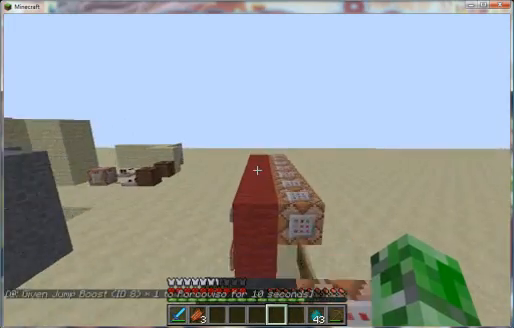
pyautogui.moveTo(257, 164)
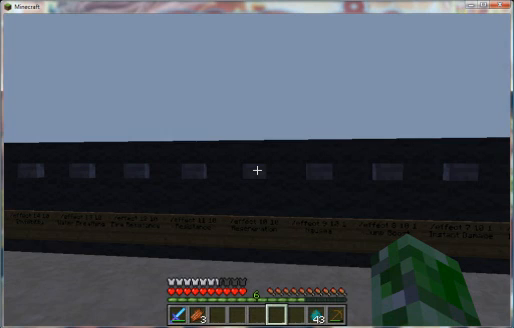
# Open the inventory to view the player's active effects.
pyautogui.press('e')
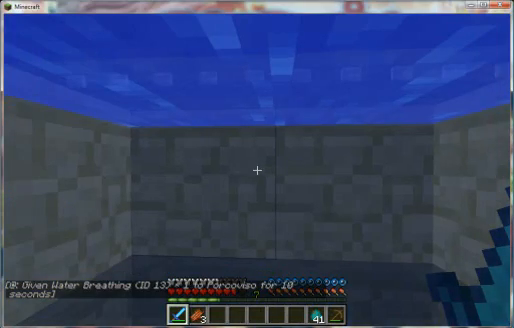
# Check the remaining Water Breathing time in the inventory, then close it.
pyautogui.press('e')
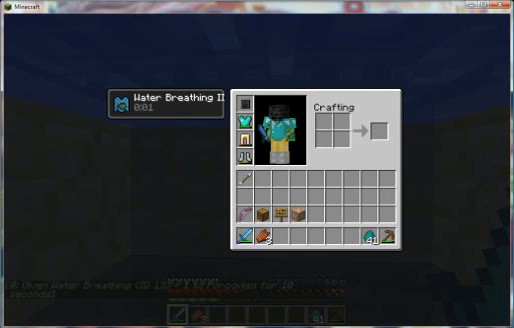
pyautogui.press('Escape')
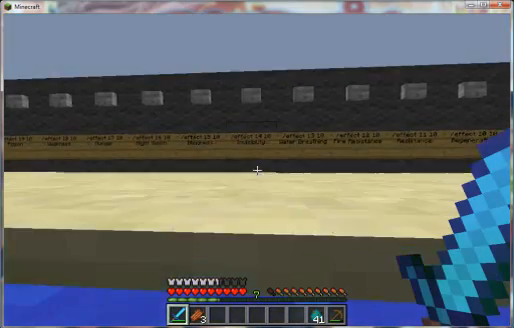
pyautogui.moveTo(257, 164)
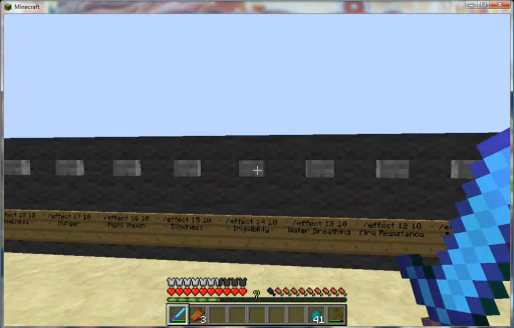
# Open and close the inventory to view the player's active effects.
pyautogui.press('e')
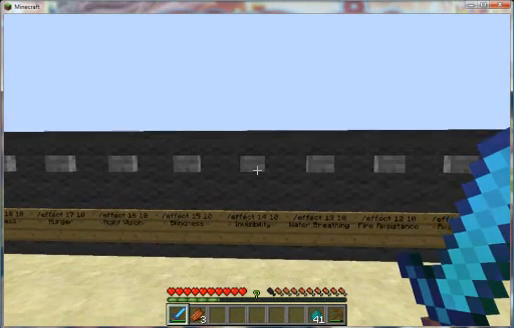
pyautogui.press('e')
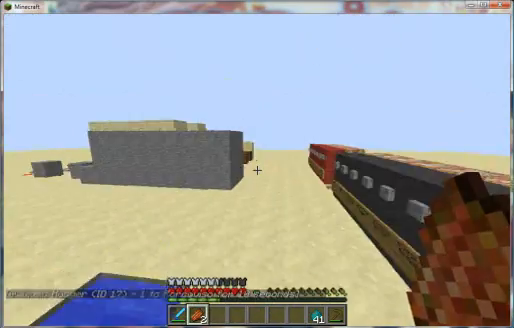
pyautogui.moveTo(257, 164)
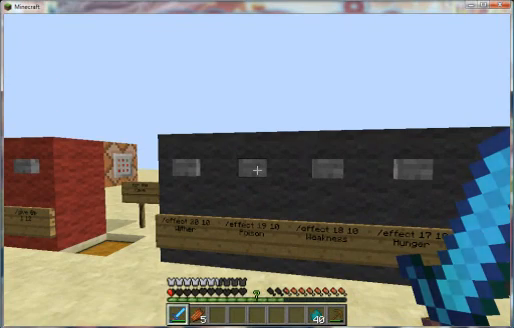
pyautogui.moveTo(257, 164)
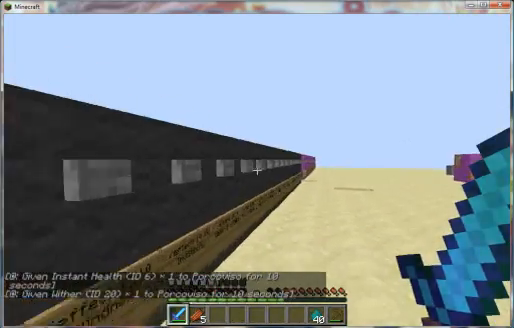
# Open the inventory to view active effects near the Wither button.
pyautogui.press('e')
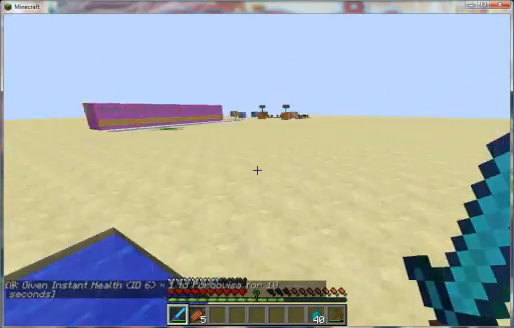
pyautogui.moveTo(257, 164)
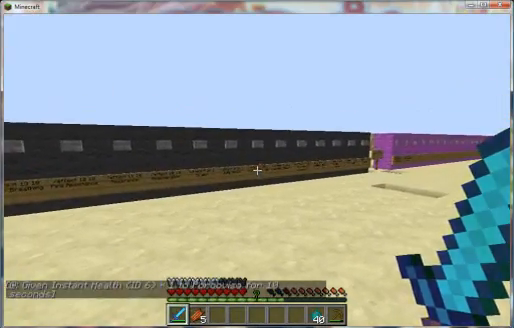